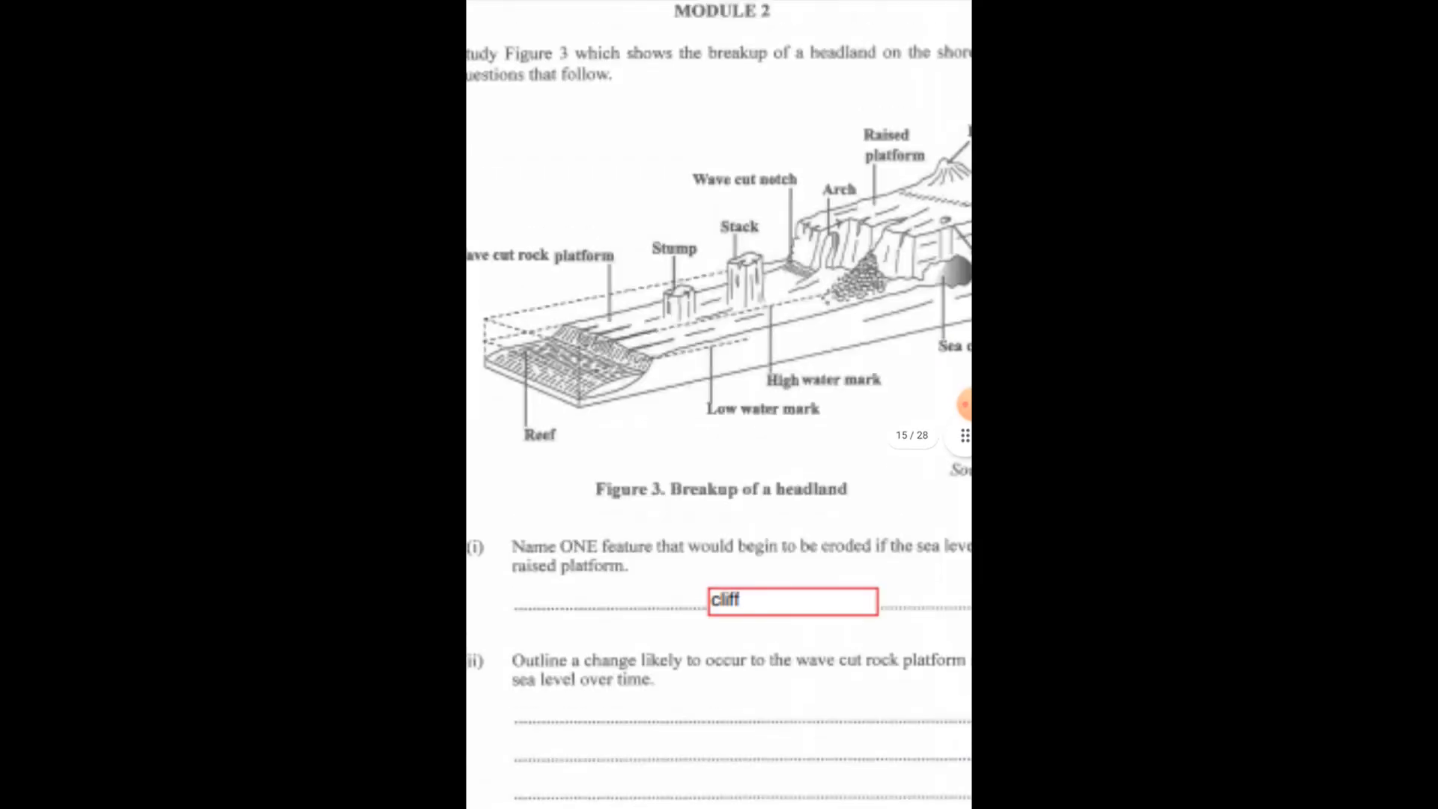
Step: Scroll the PDF back to page 13 to view question (c) and its five-point answer on rural changes
scroll(up, 3)
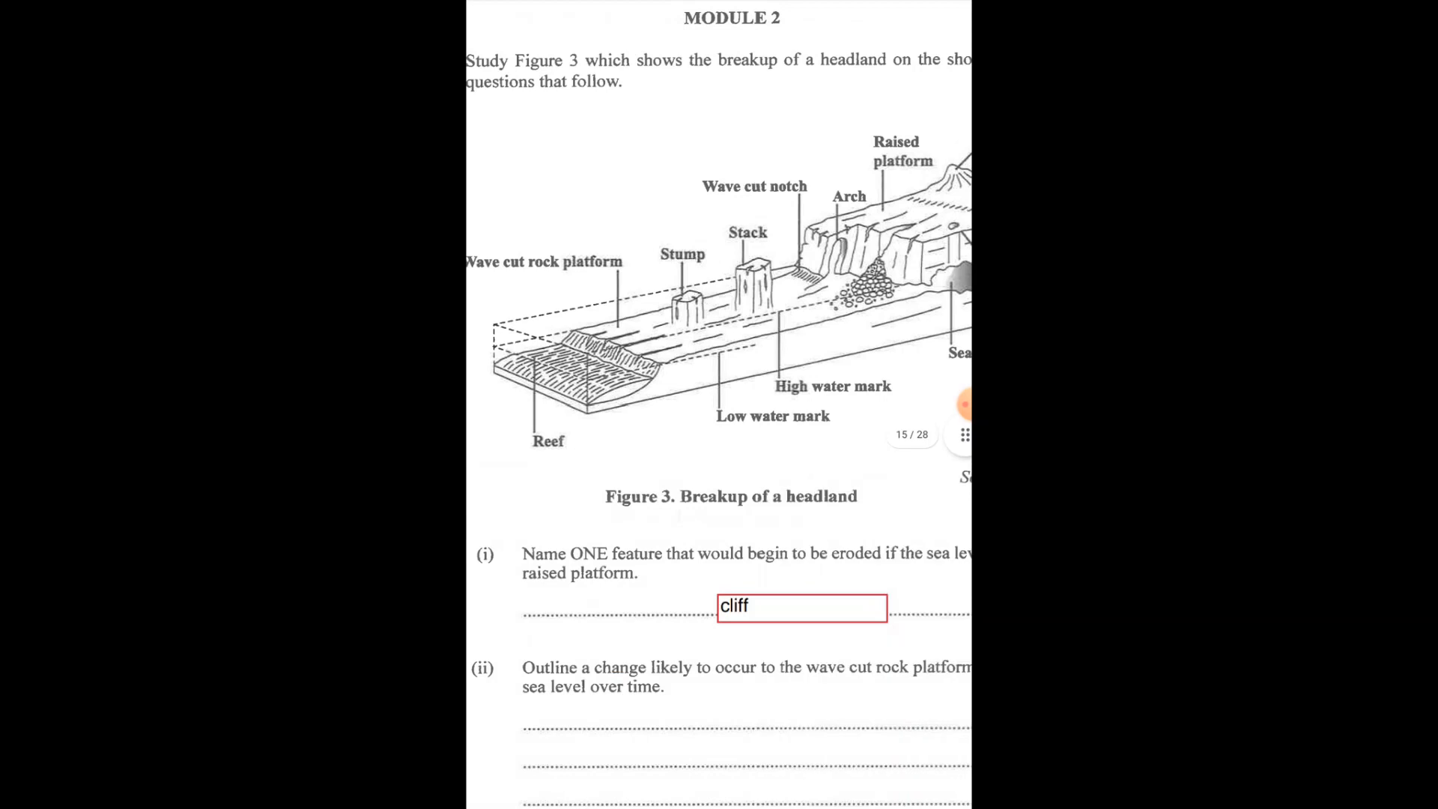
scroll(down, 3)
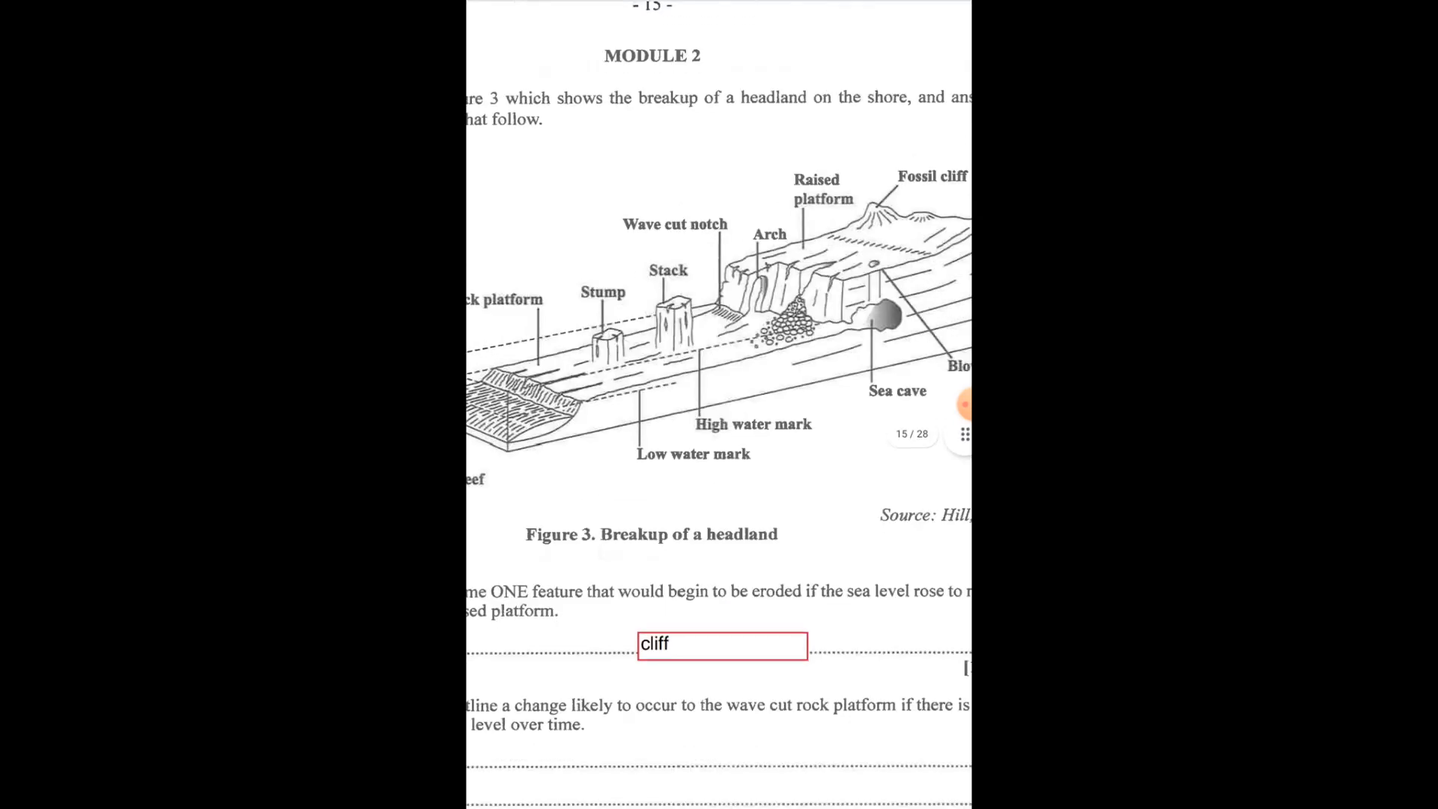
scroll(down, 3)
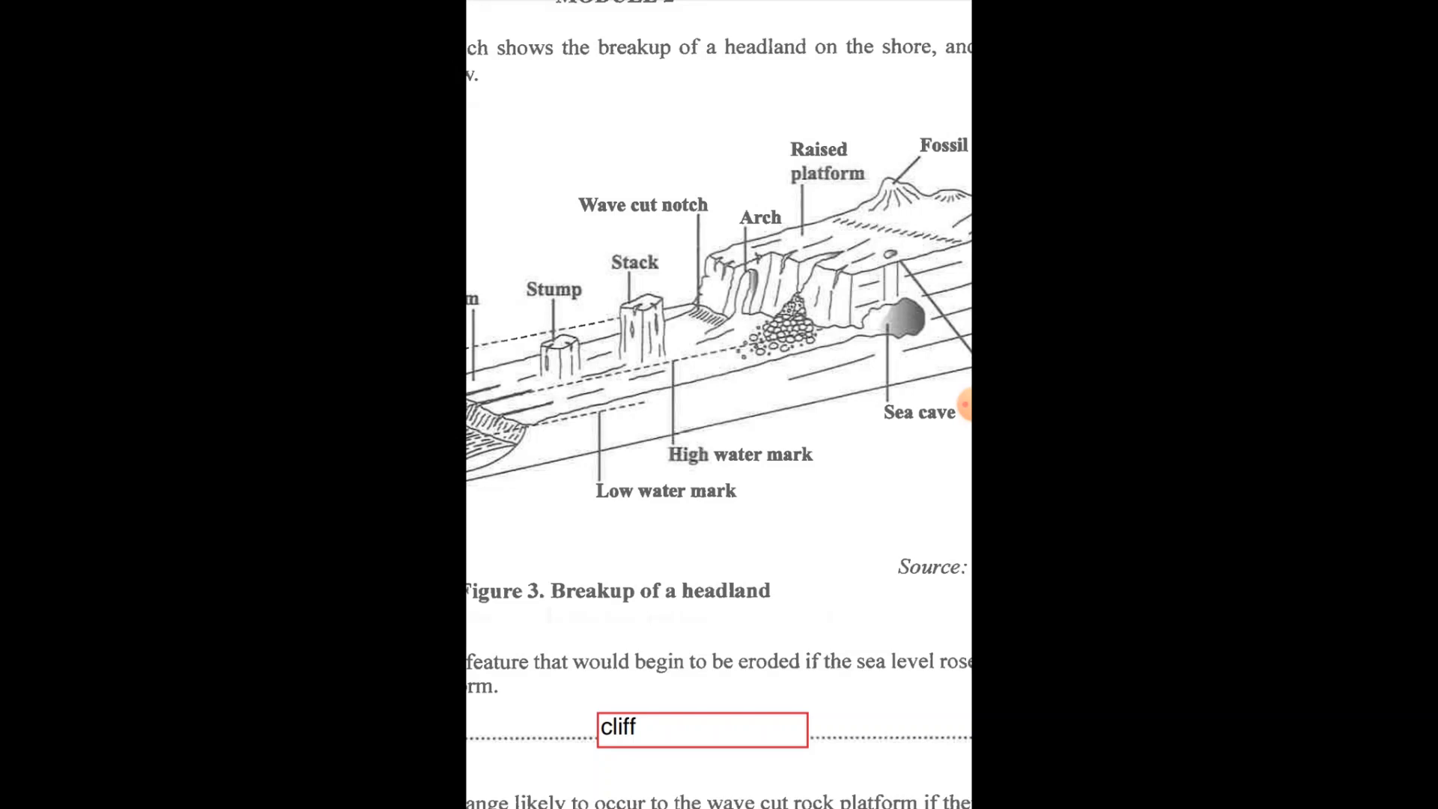
scroll(down, 3)
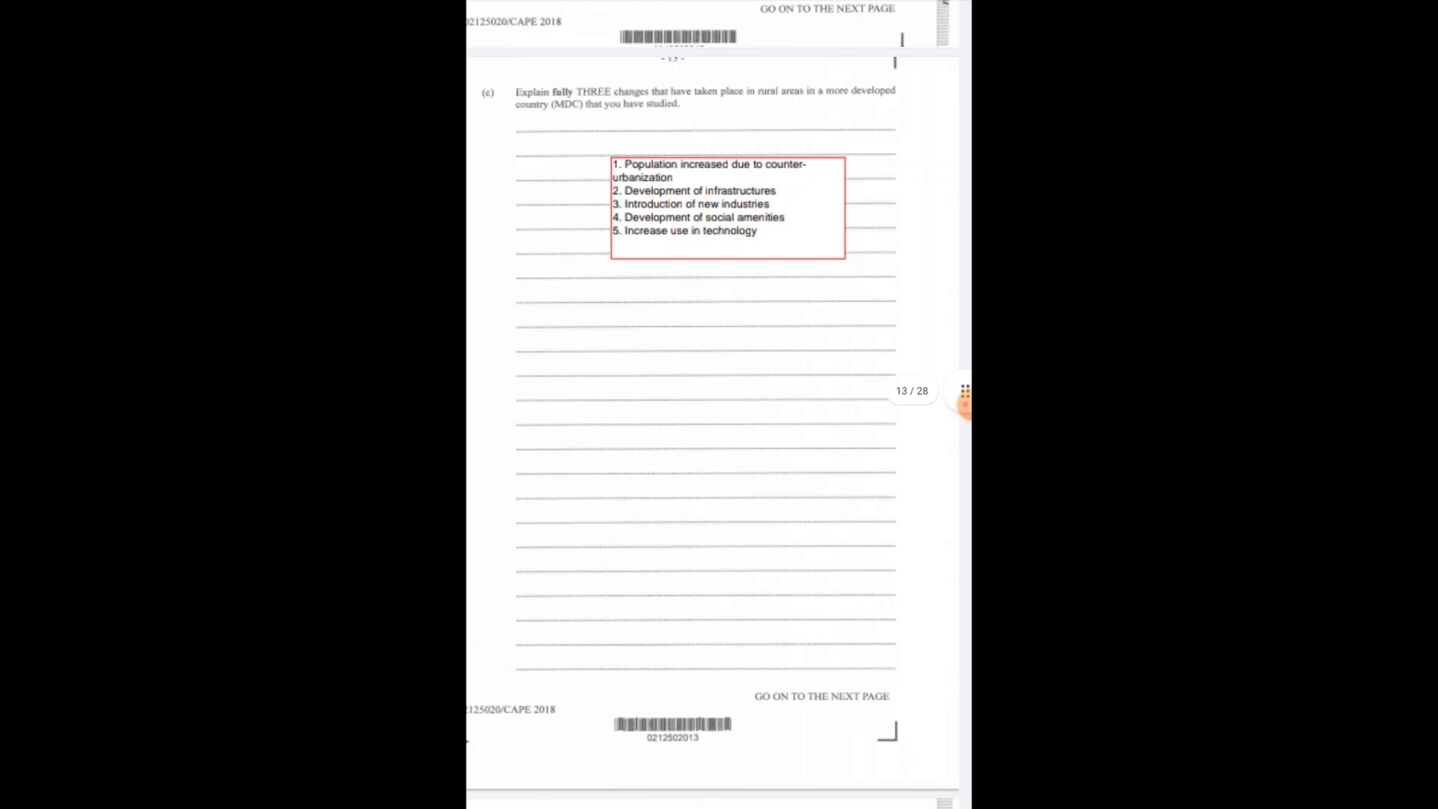
Step: Scroll down past the headland and emergent-coastline questions to page 16's blank infiltration questions
scroll(down, 3)
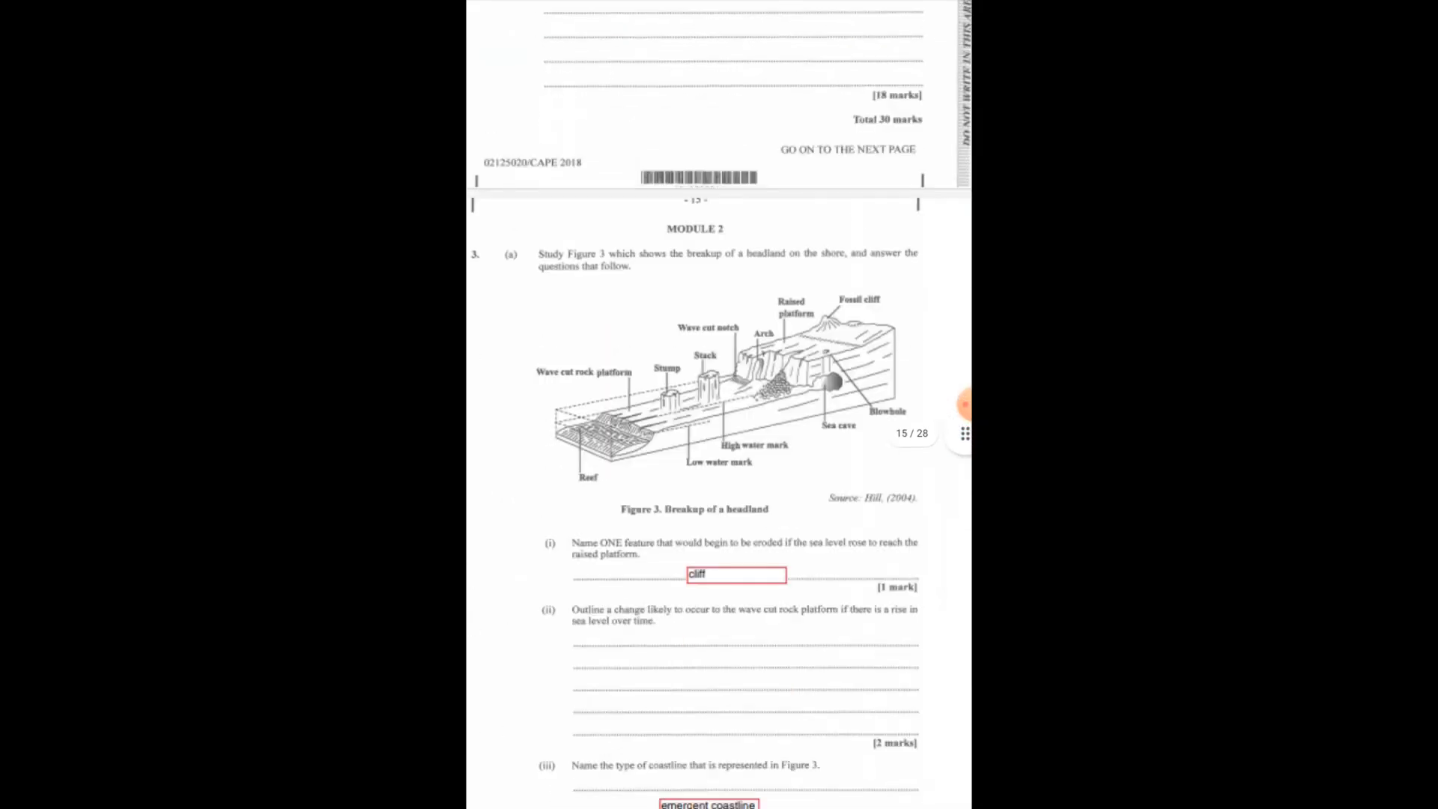
scroll(down, 3)
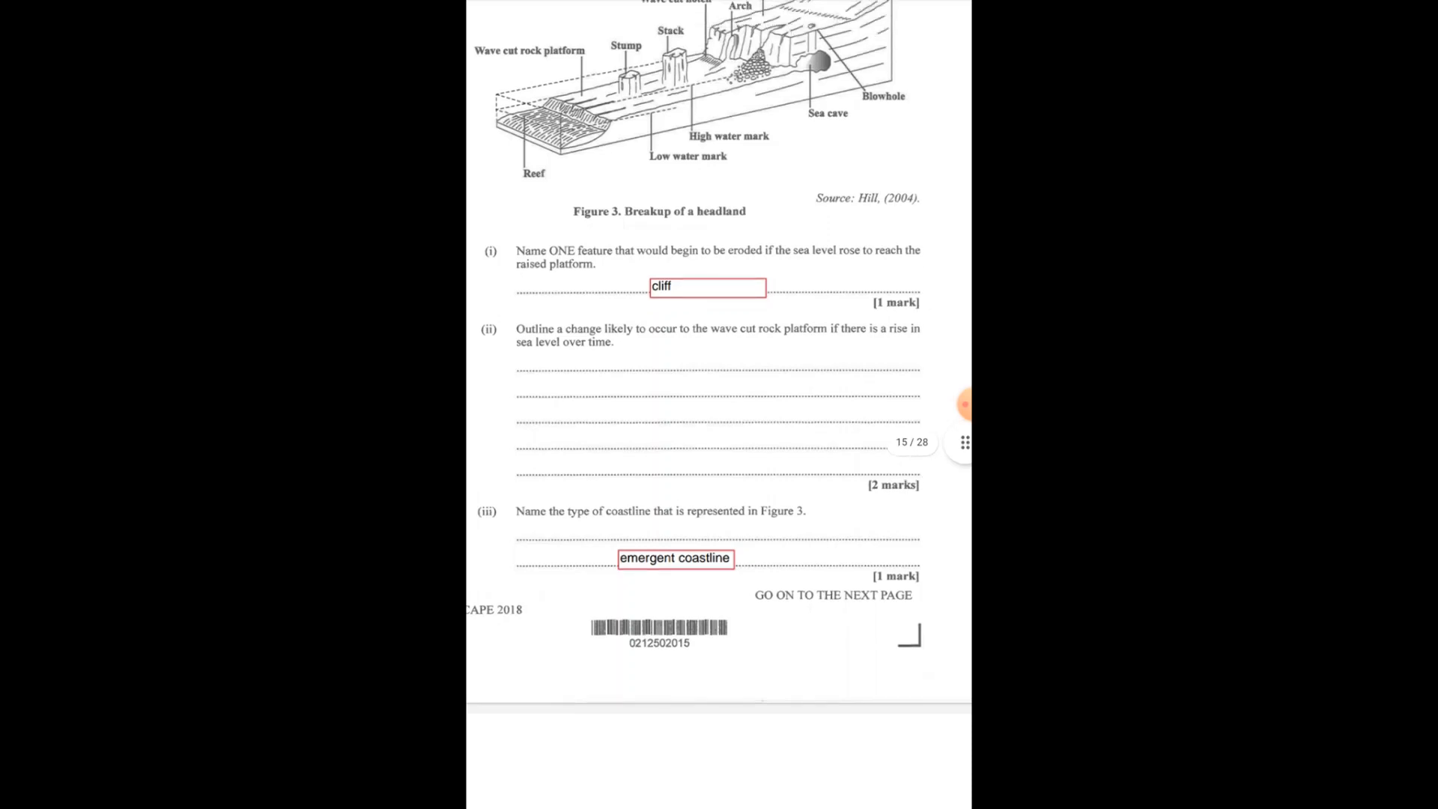
scroll(down, 3)
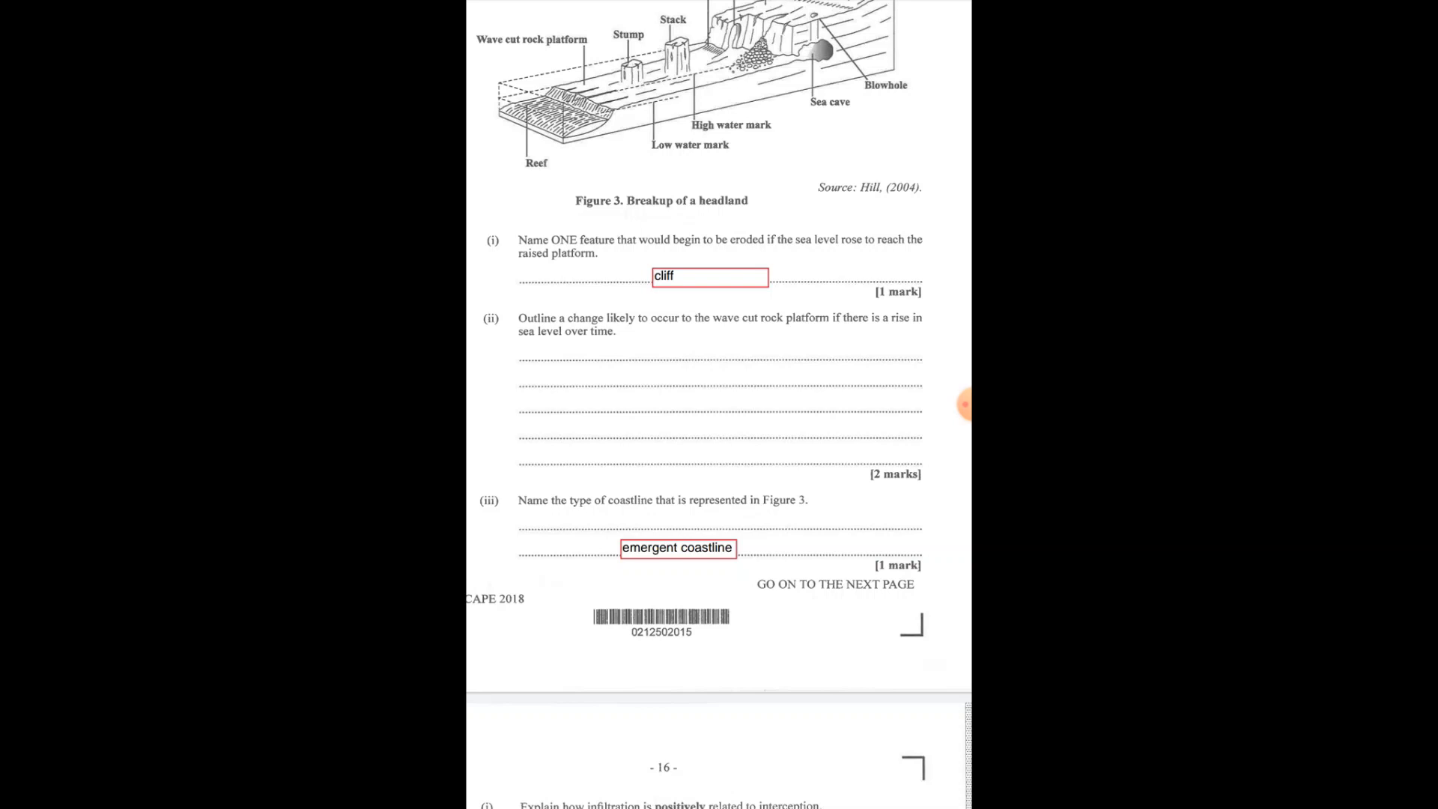
scroll(up, 3)
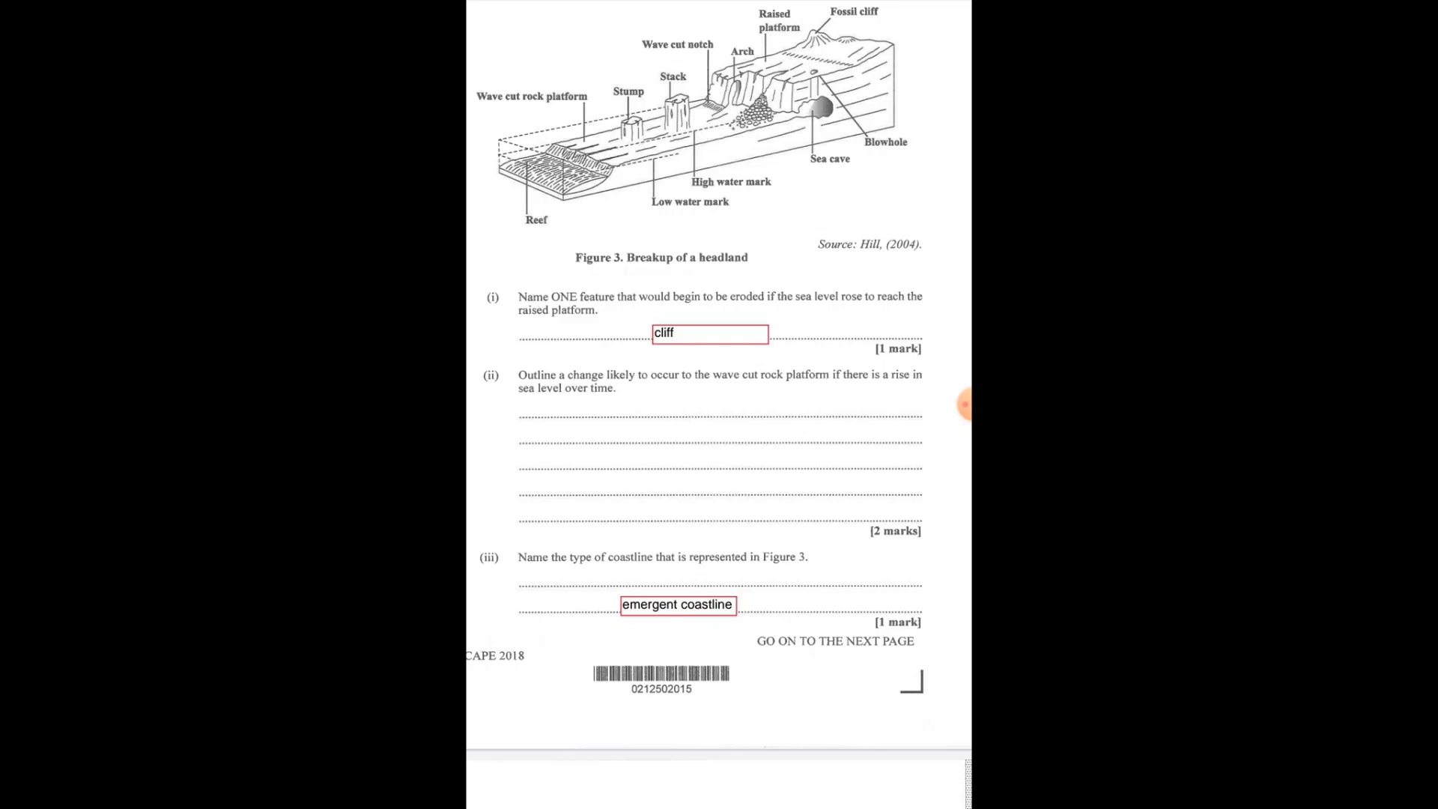
scroll(down, 3)
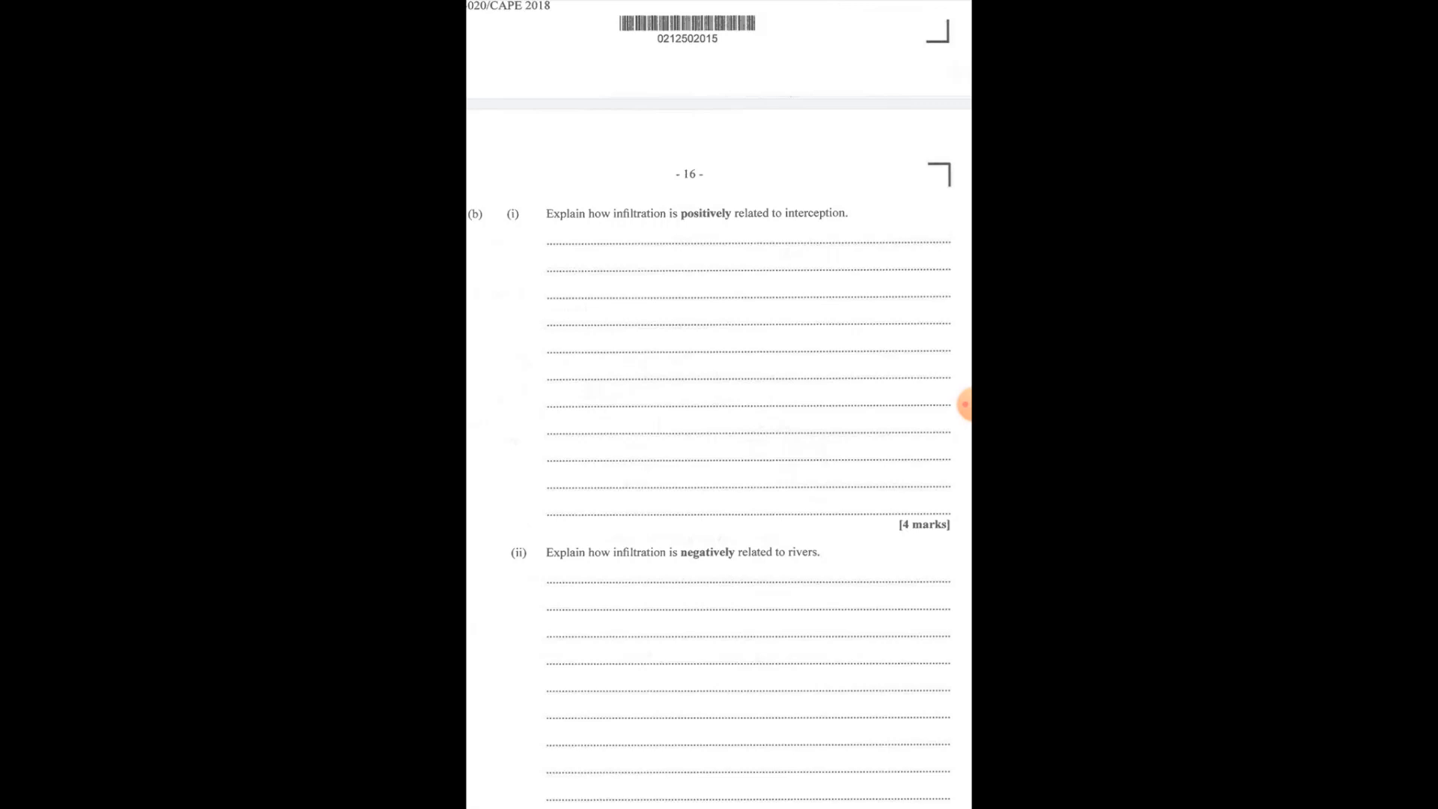
Step: Scroll down to page 17's diagram space showing the bay and spit formation diagrams
scroll(down, 3)
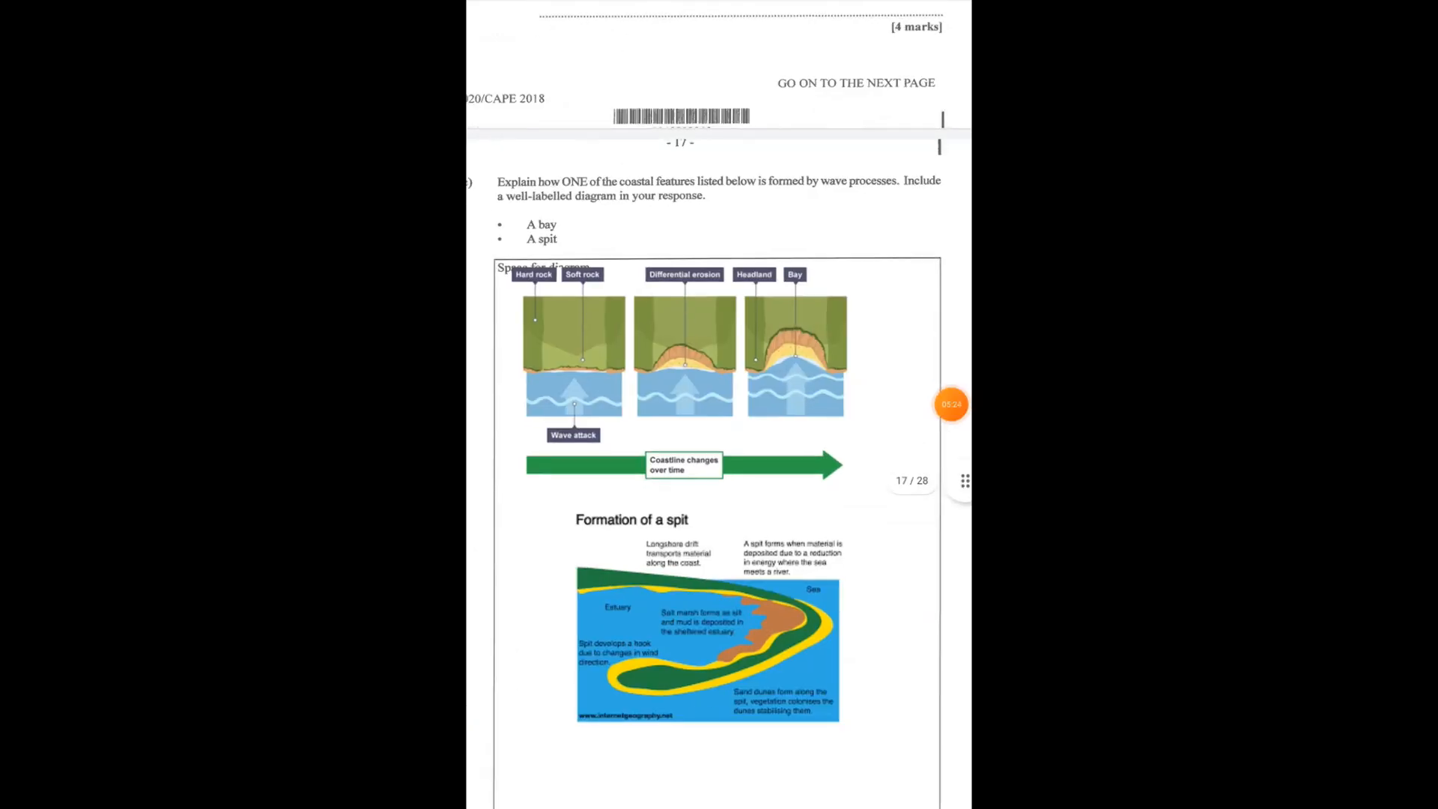
scroll(up, 3)
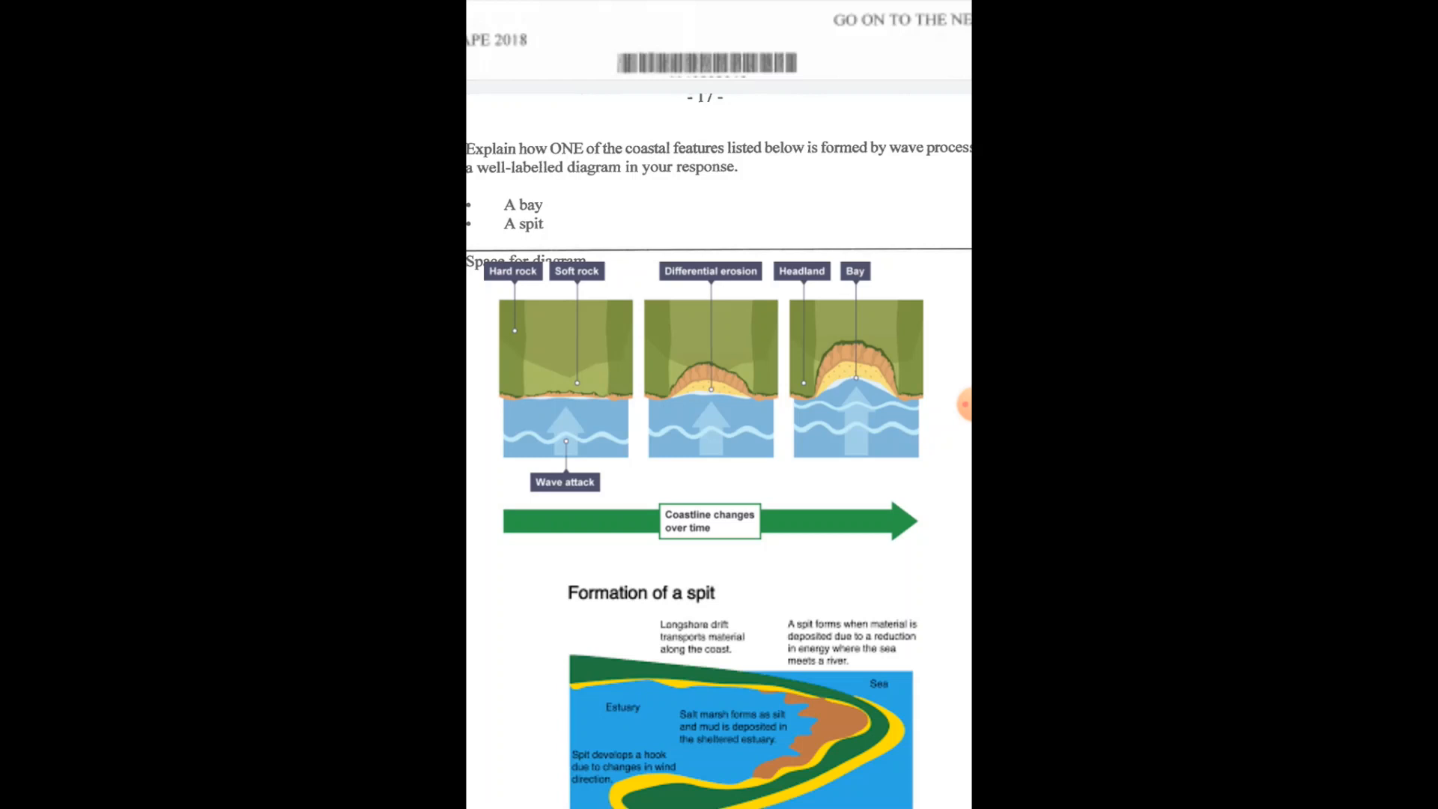
scroll(up, 3)
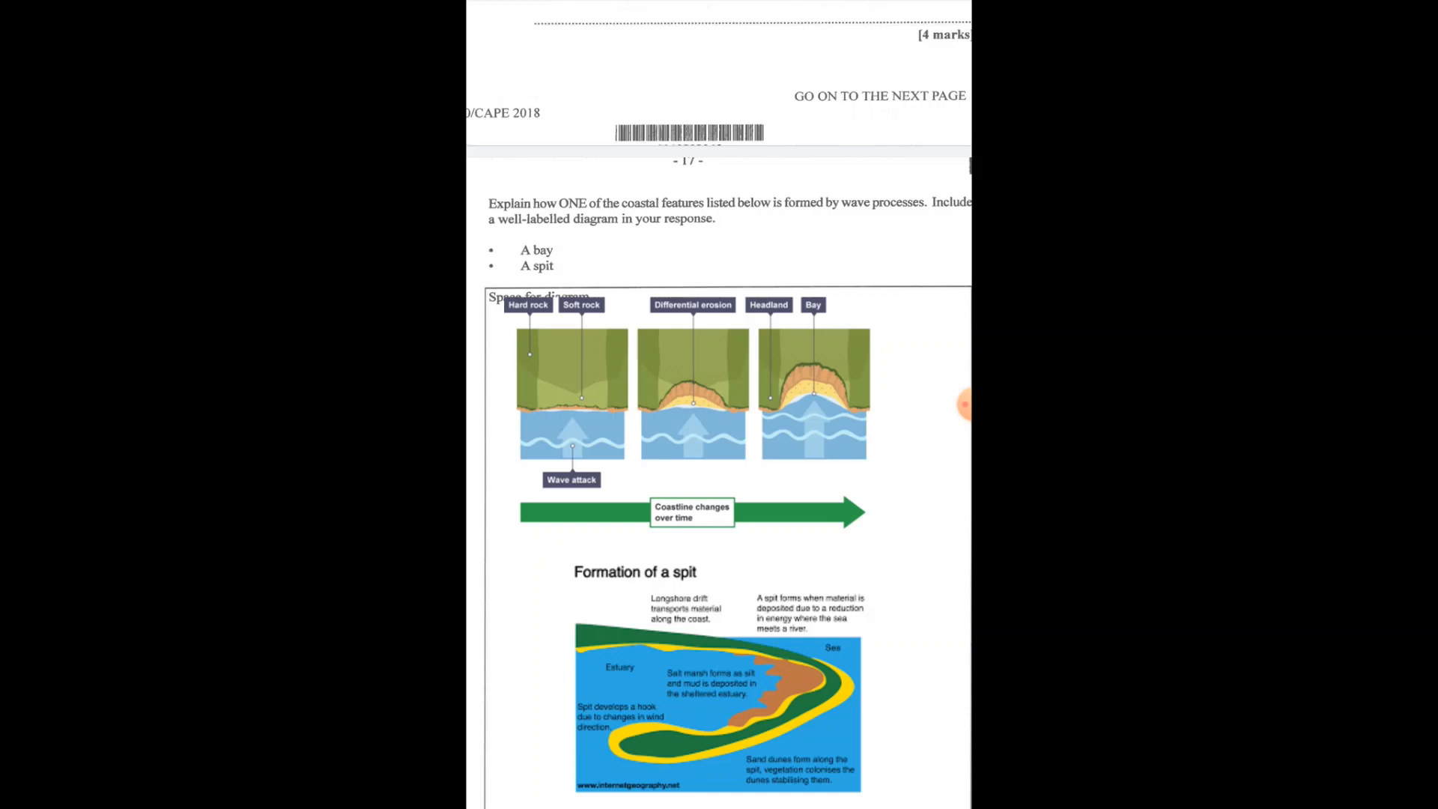
scroll(down, 3)
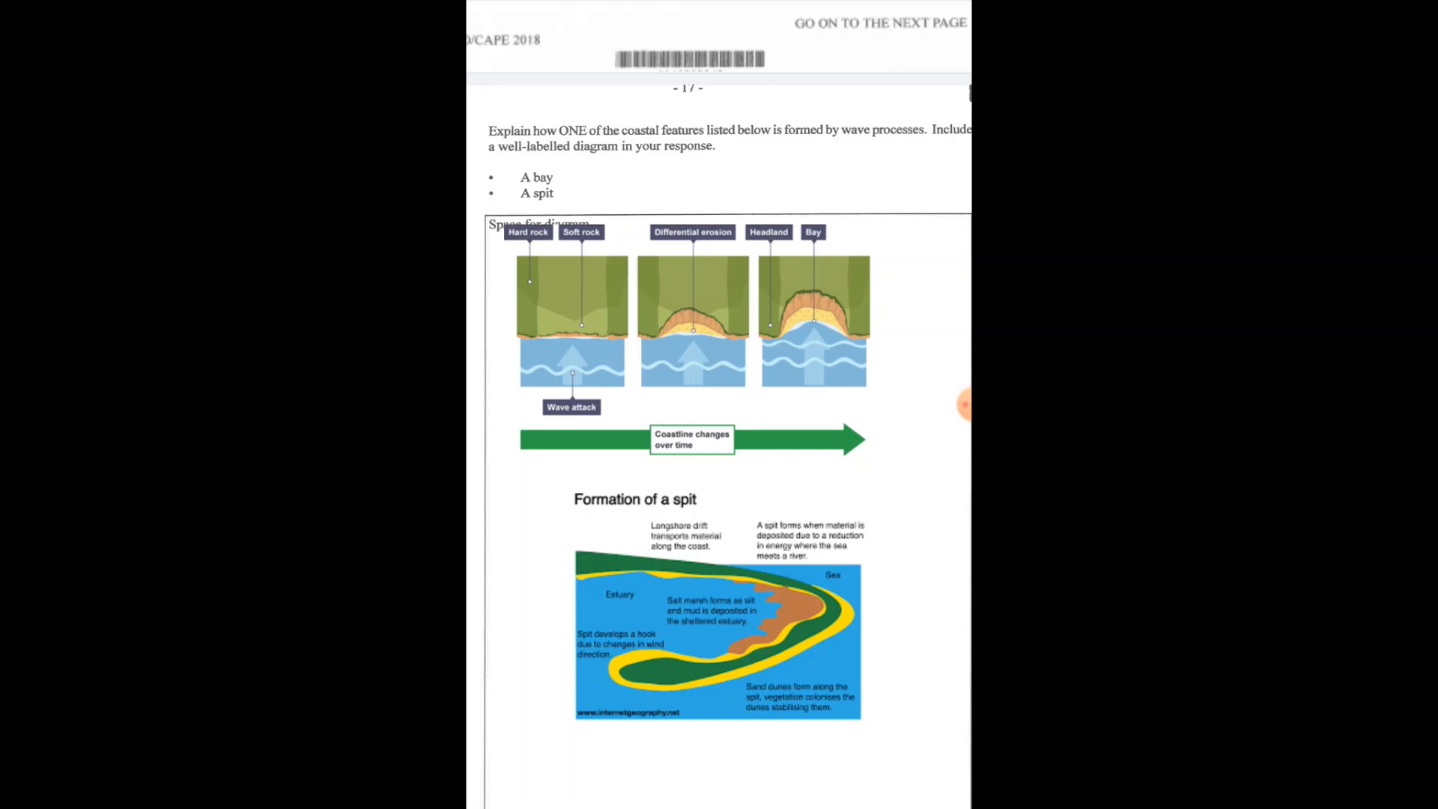
click(963, 403)
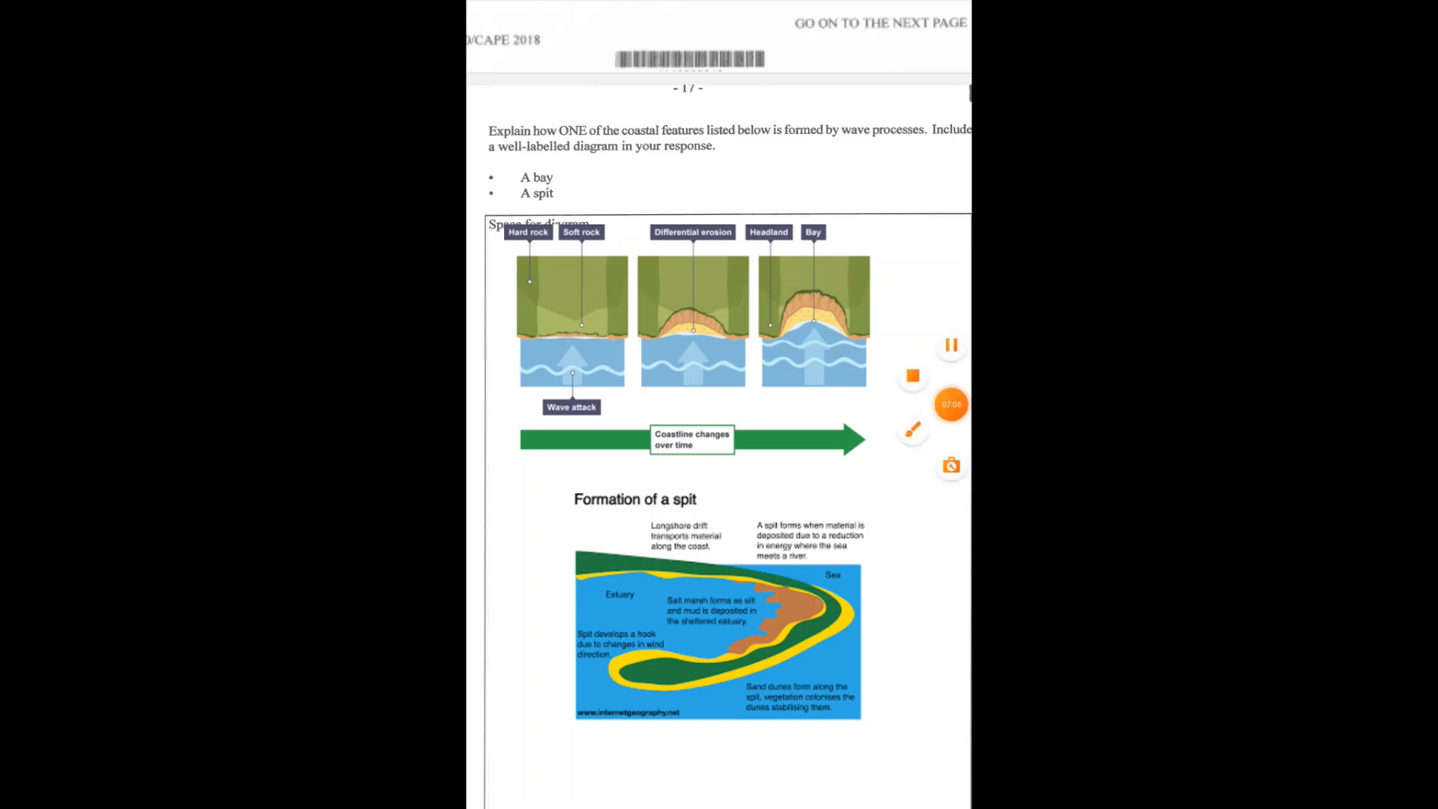